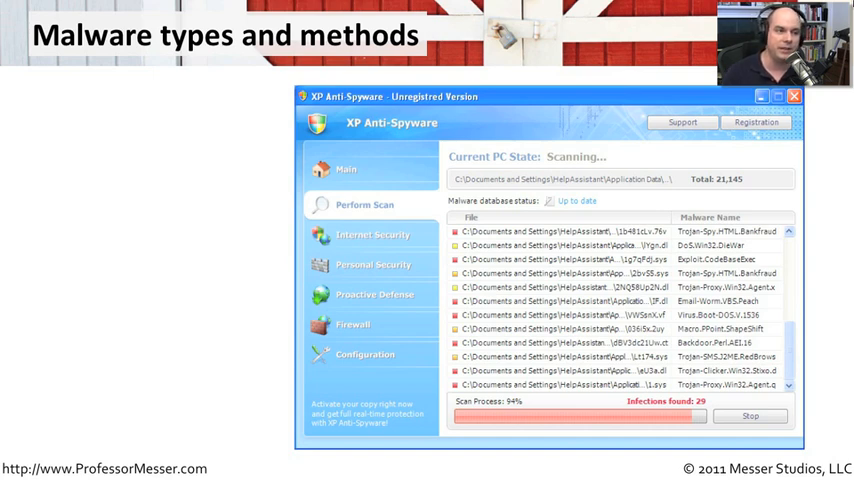
Step: Advance the slideshow to reveal the remaining bullets, ending with Spyware
key(right)
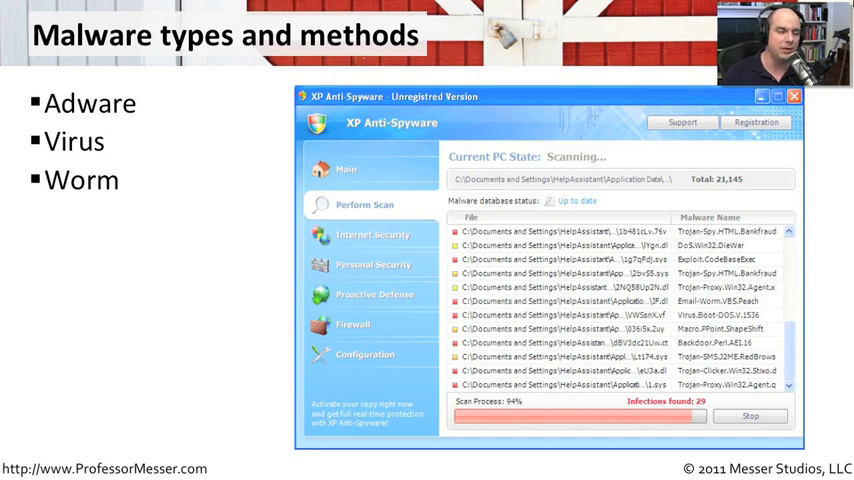
key(right)
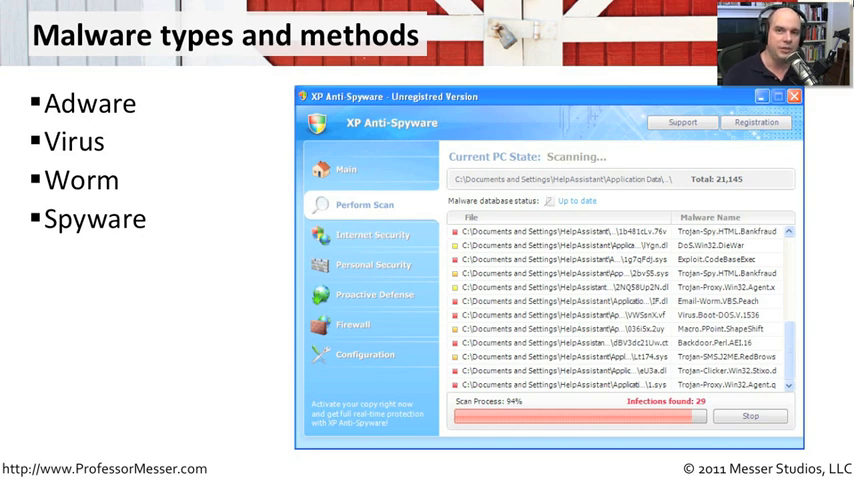